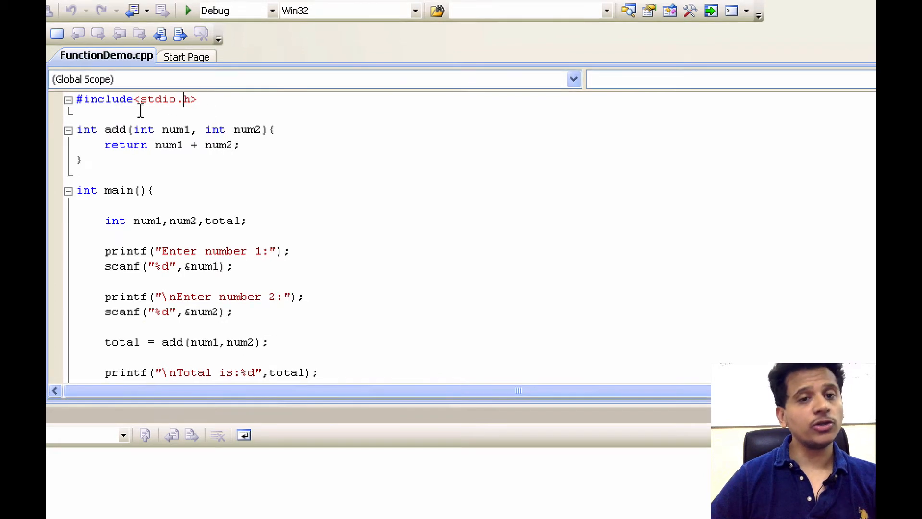
pyautogui.moveTo(228, 99)
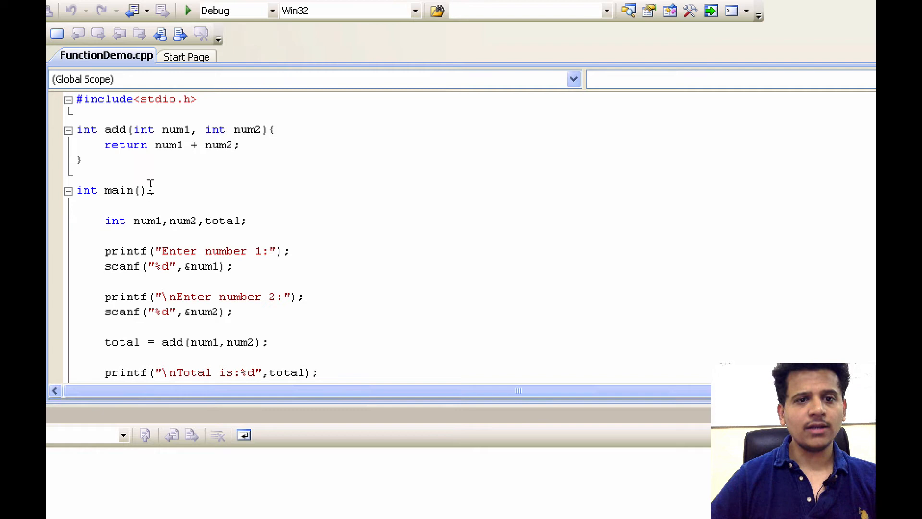
# - Review the FunctionDemo source code, highlighting the first scanf statement
pyautogui.scroll(-3)
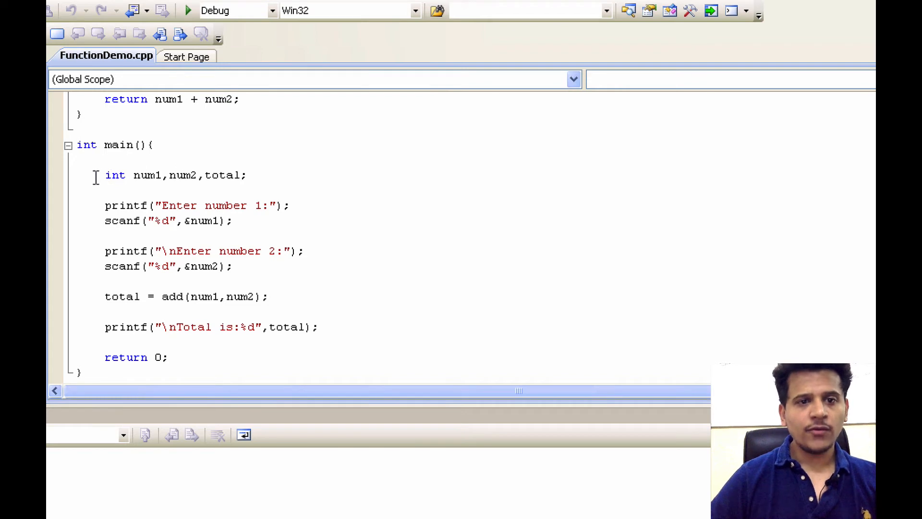
pyautogui.tripleClick(176, 175)
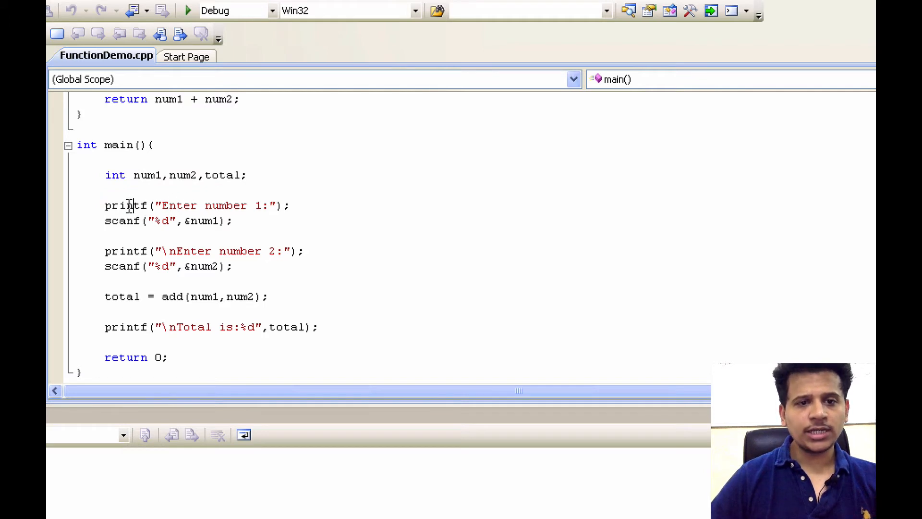
pyautogui.moveTo(104, 205); pyautogui.dragTo(288, 205)
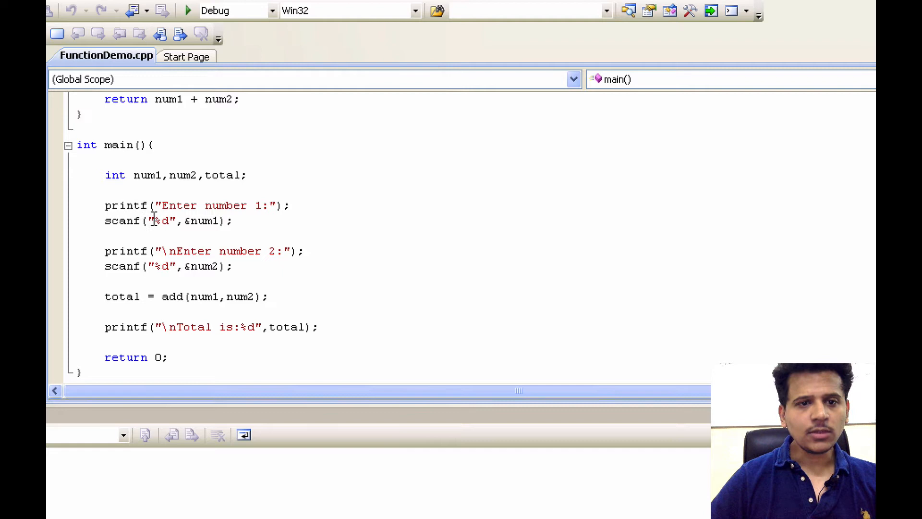
pyautogui.moveTo(111, 220); pyautogui.dragTo(233, 220)
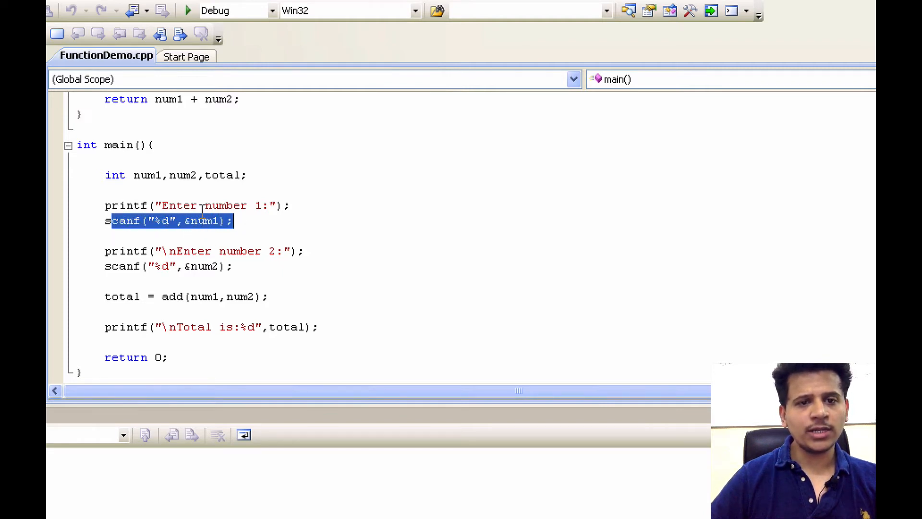
pyautogui.moveTo(147, 226)
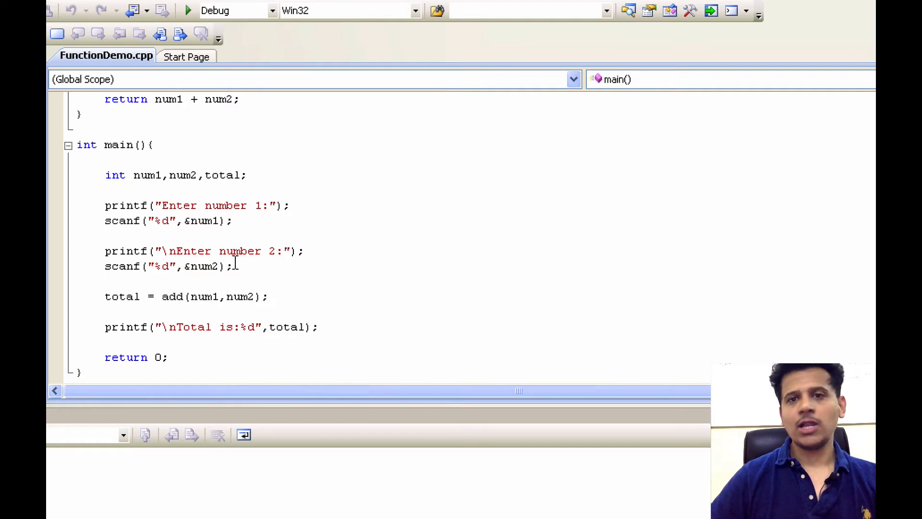
pyautogui.moveTo(202, 266)
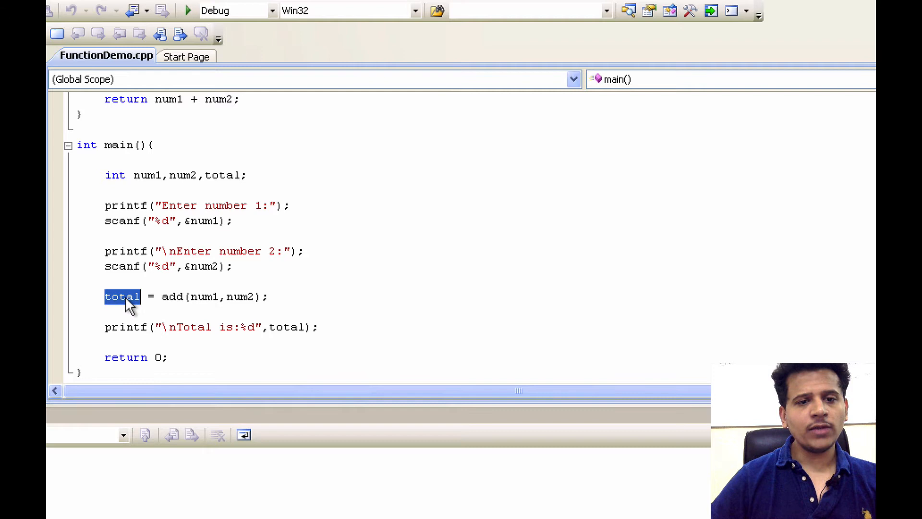
pyautogui.moveTo(205, 297)
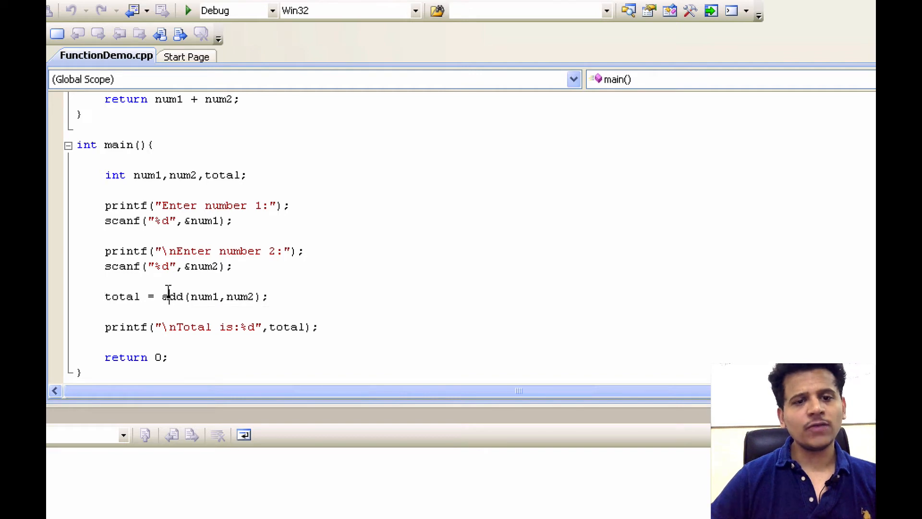
# - Check the build output for 0 errors and start FunctionDemo under the debugger
pyautogui.doubleClick(171, 295)
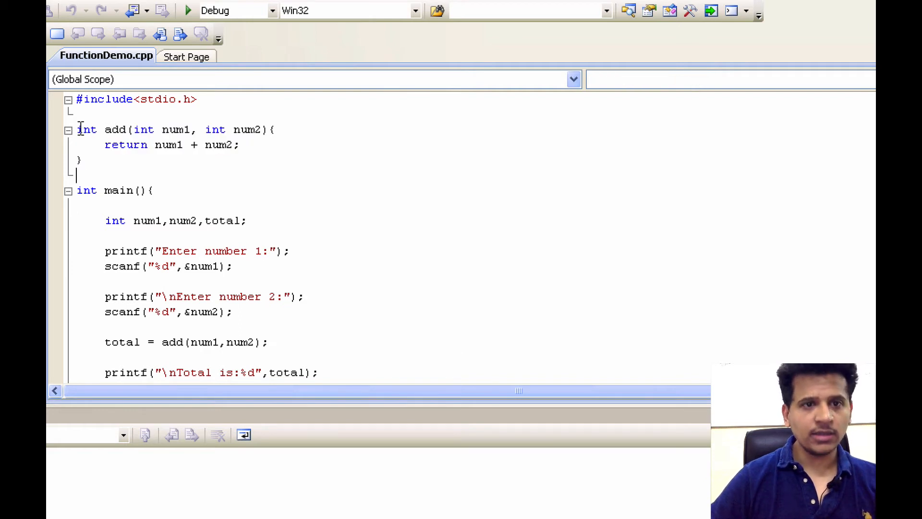
pyautogui.doubleClick(114, 129)
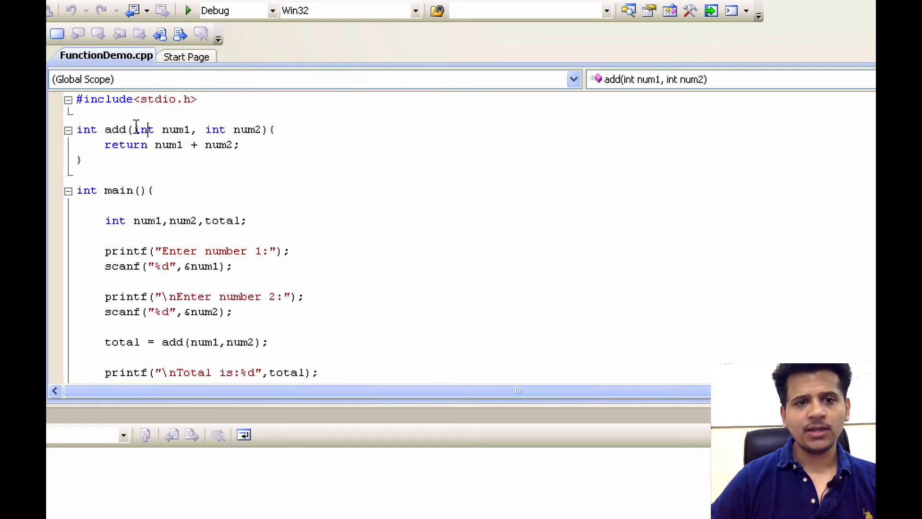
pyautogui.moveTo(196, 129); pyautogui.dragTo(226, 129)
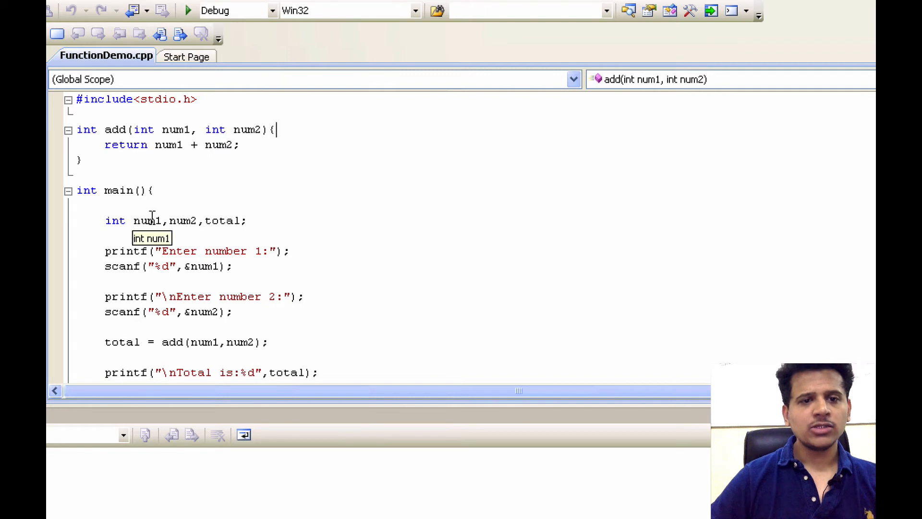
pyautogui.scroll(-3)
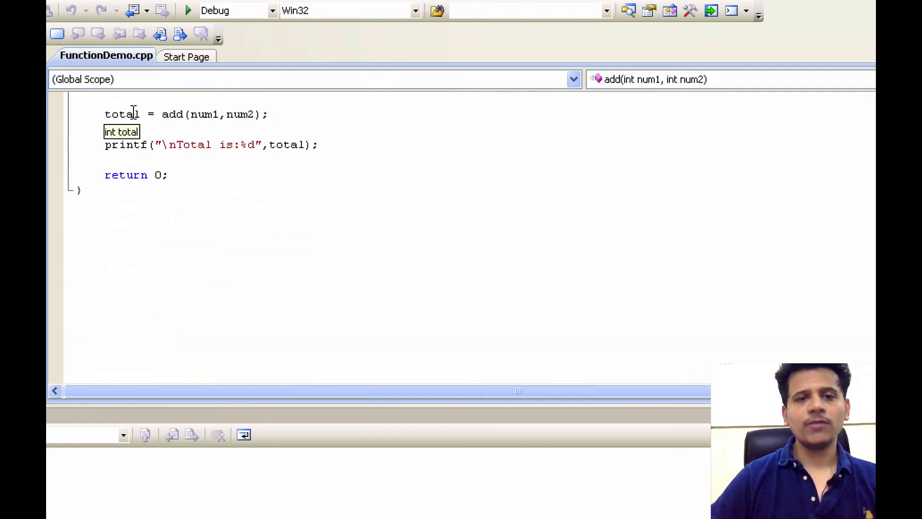
pyautogui.moveTo(204, 114)
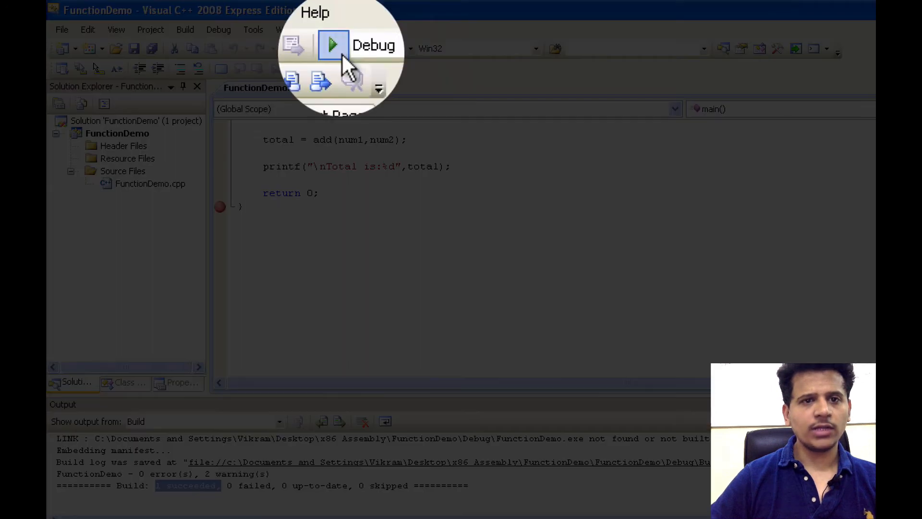
pyautogui.click(331, 45)
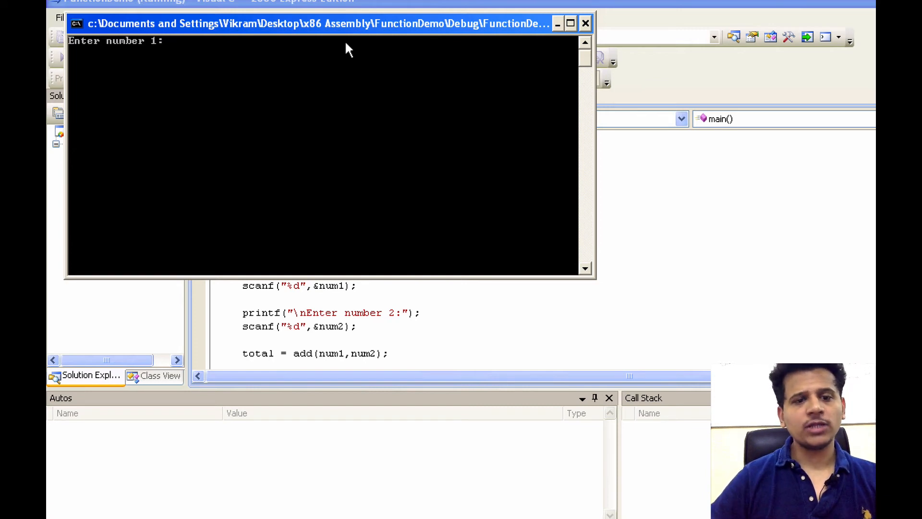
# - Enter 10 and 20 in the console so it prints Total is:30
pyautogui.write('10')
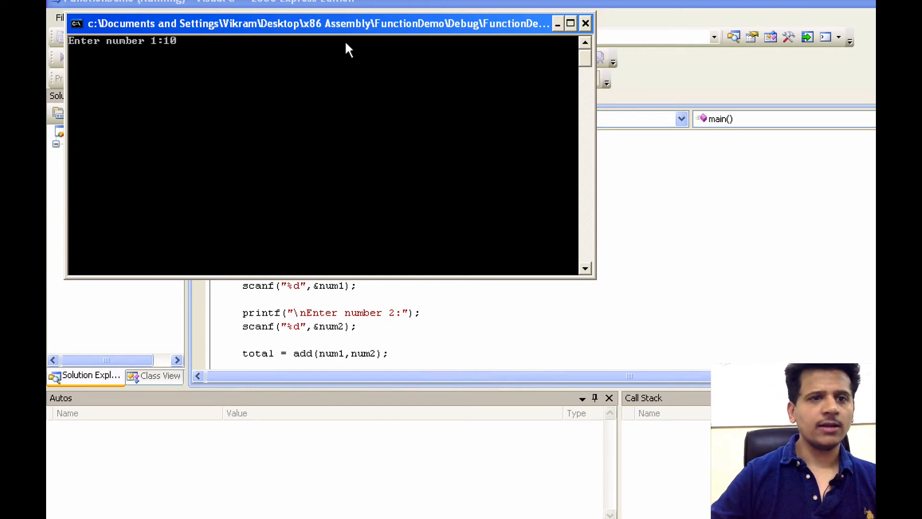
pyautogui.write('20')
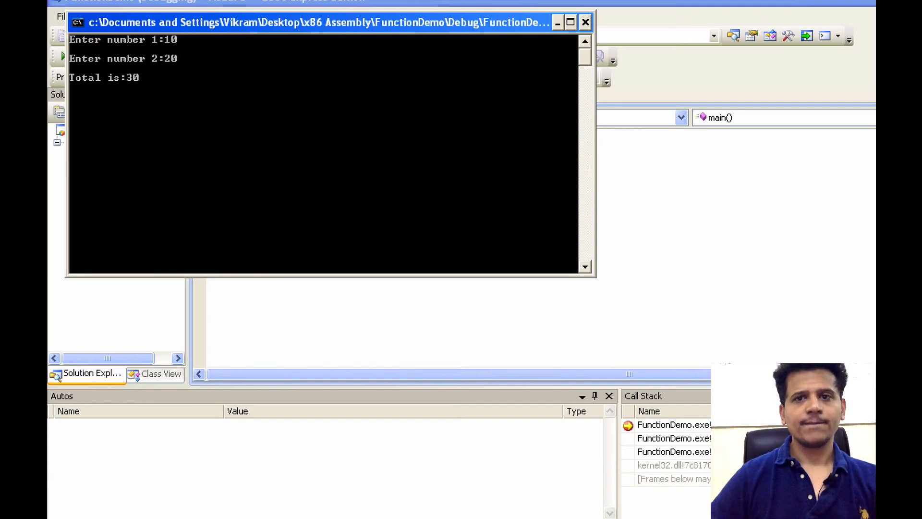
pyautogui.moveTo(733, 36)
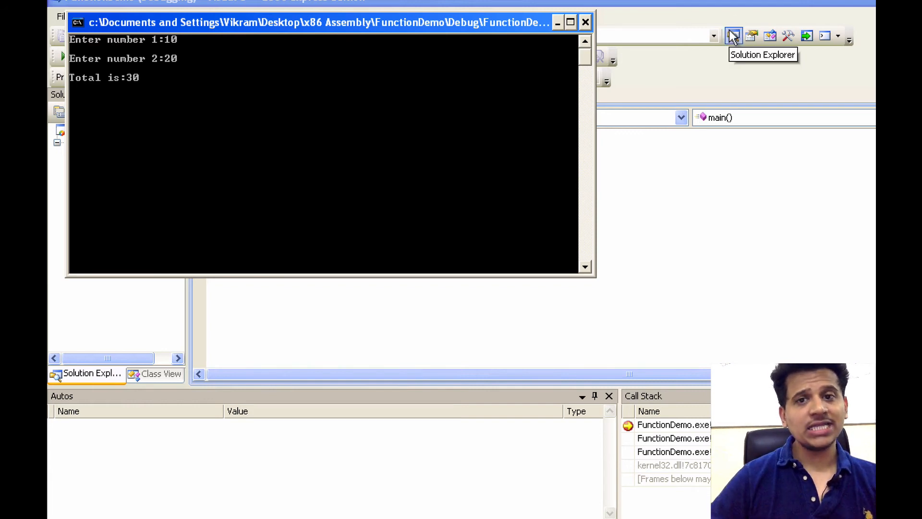
pyautogui.moveTo(480, 34)
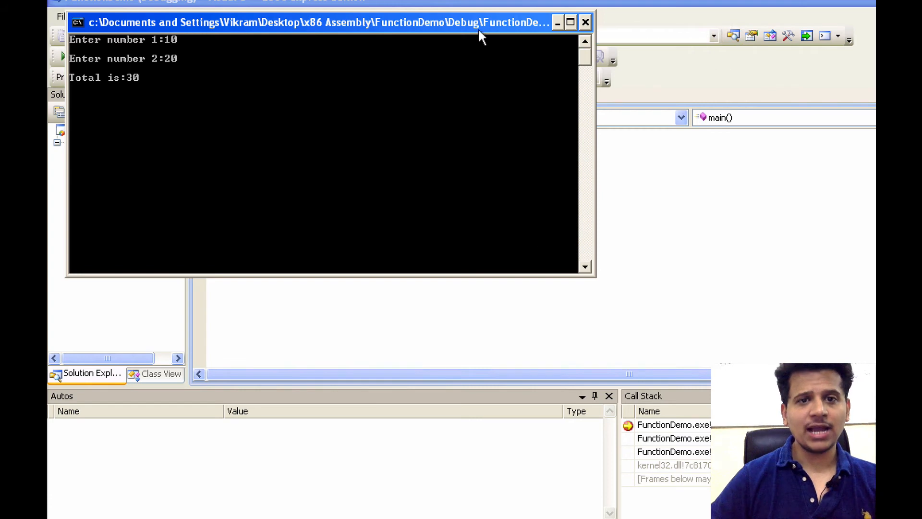